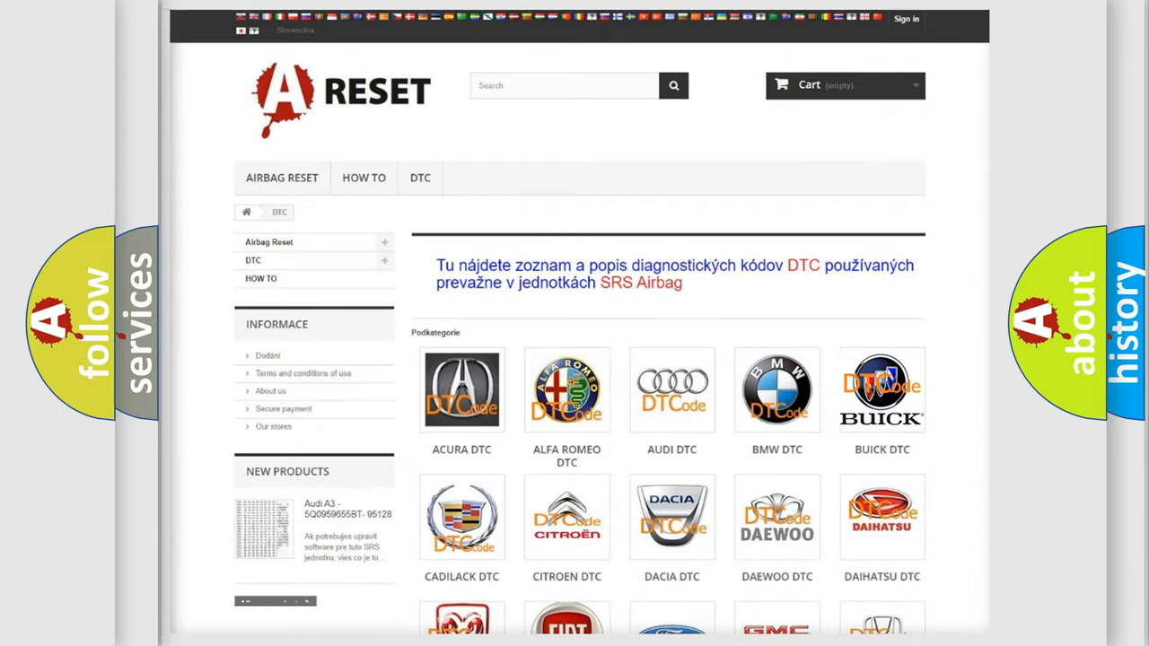
# - Show the Buick airbag DTC list with code subcategories such as B0002 and B0012
pyautogui.click(882, 389)
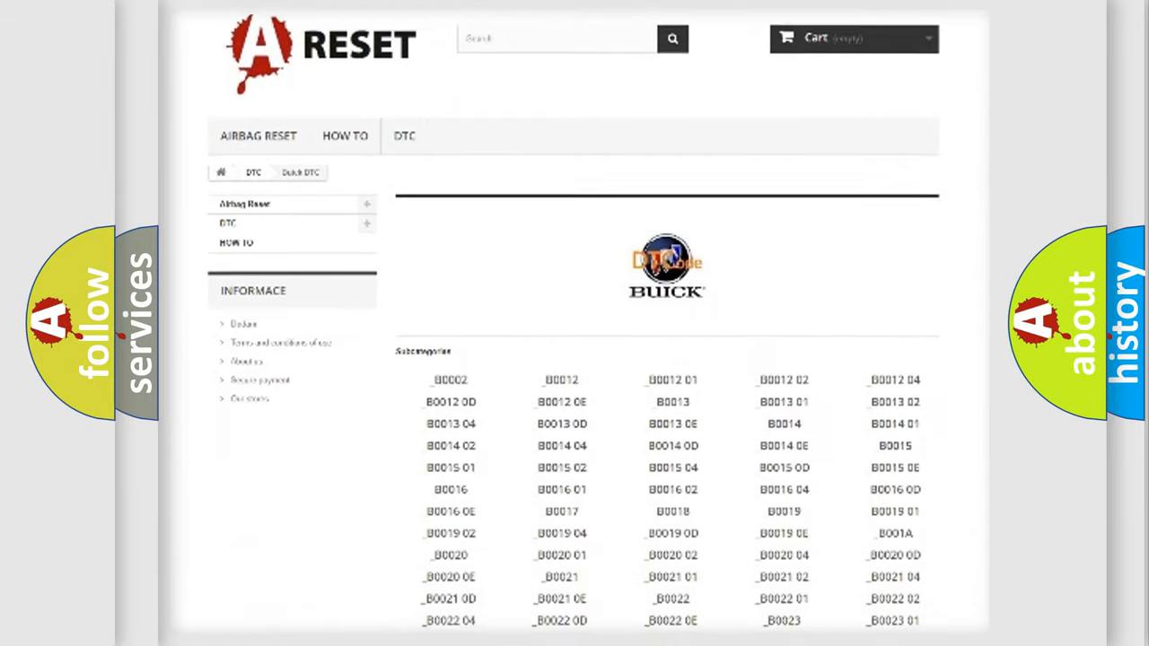
pyautogui.scroll(-3)
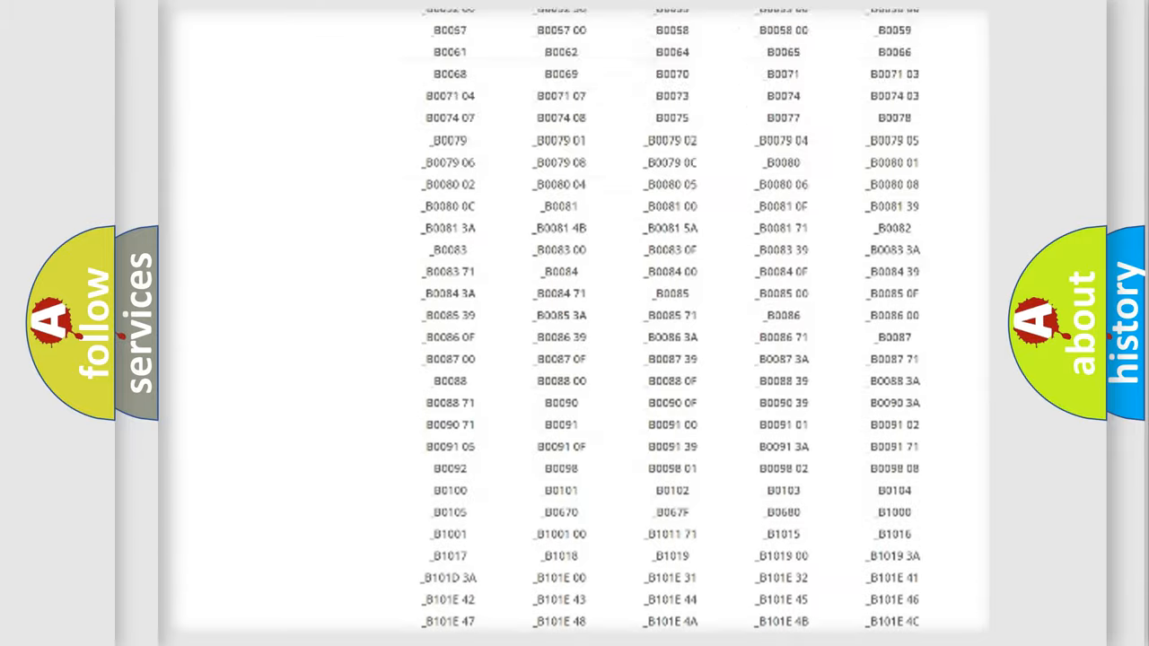
pyautogui.scroll(3)
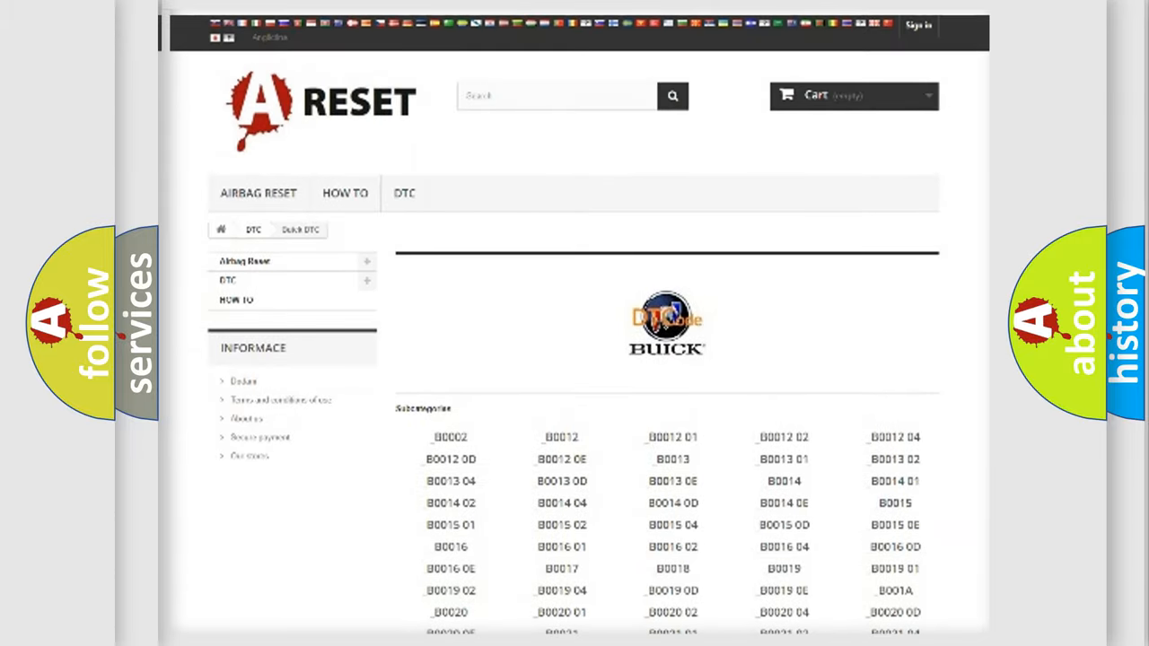